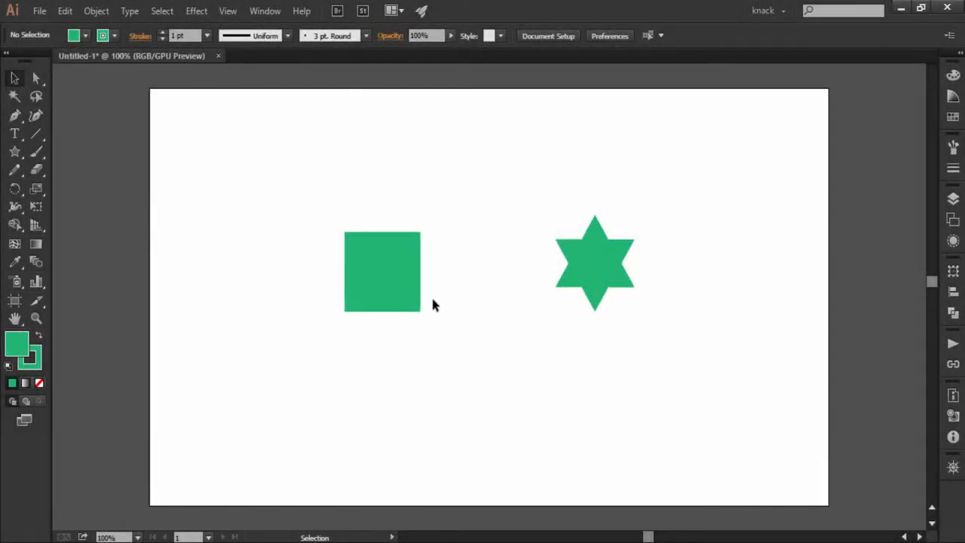
Select the green square and drag it slightly downward, left of the star.
click(383, 271)
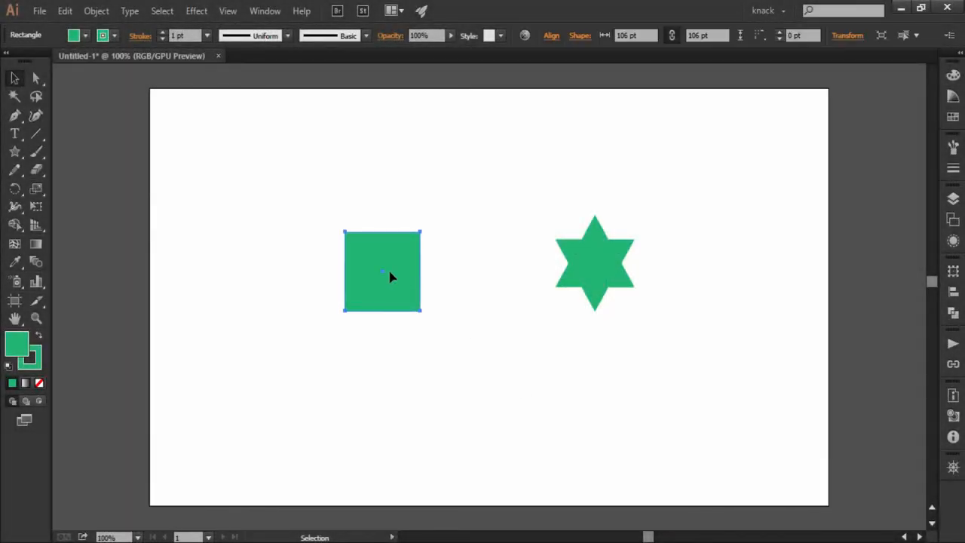
drag(382, 271, 430, 213)
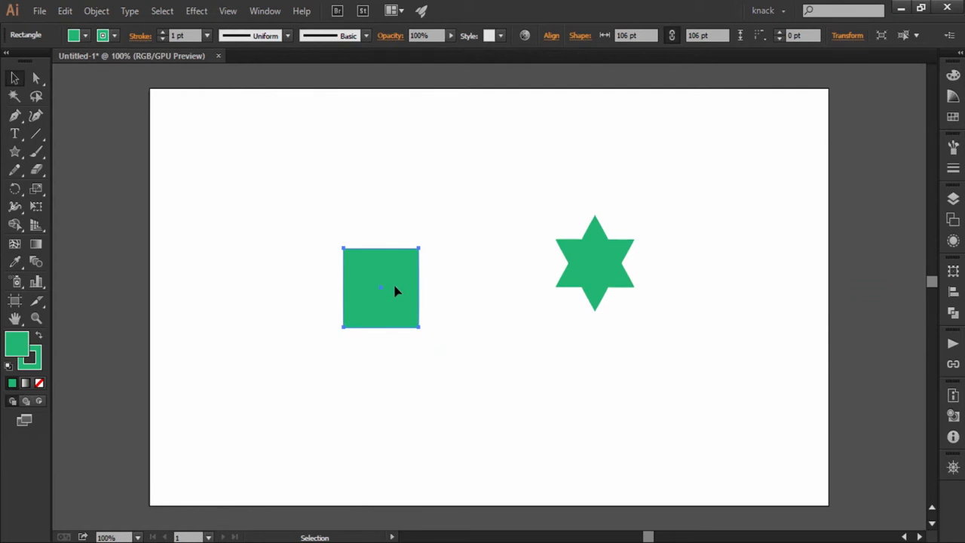
mouse_move(349, 263)
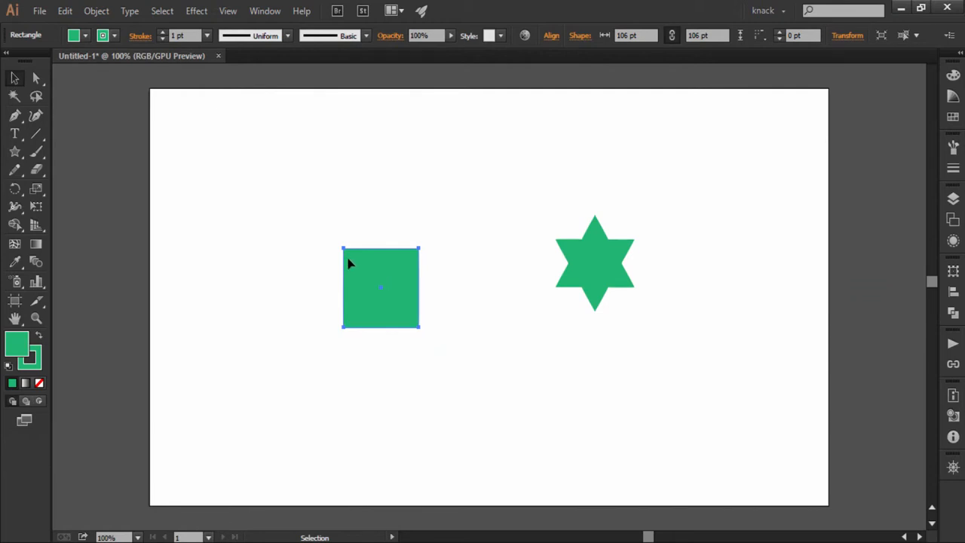
click(65, 11)
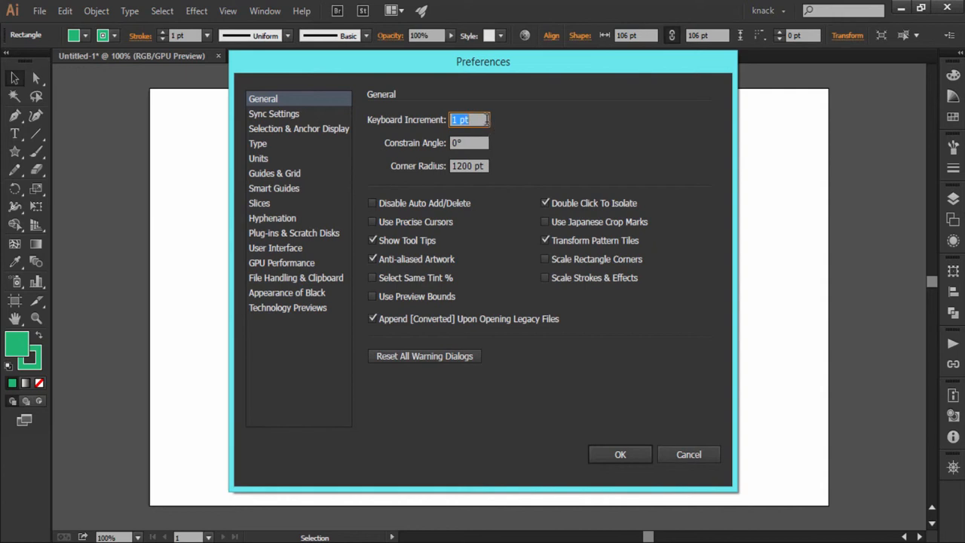
mouse_move(493, 126)
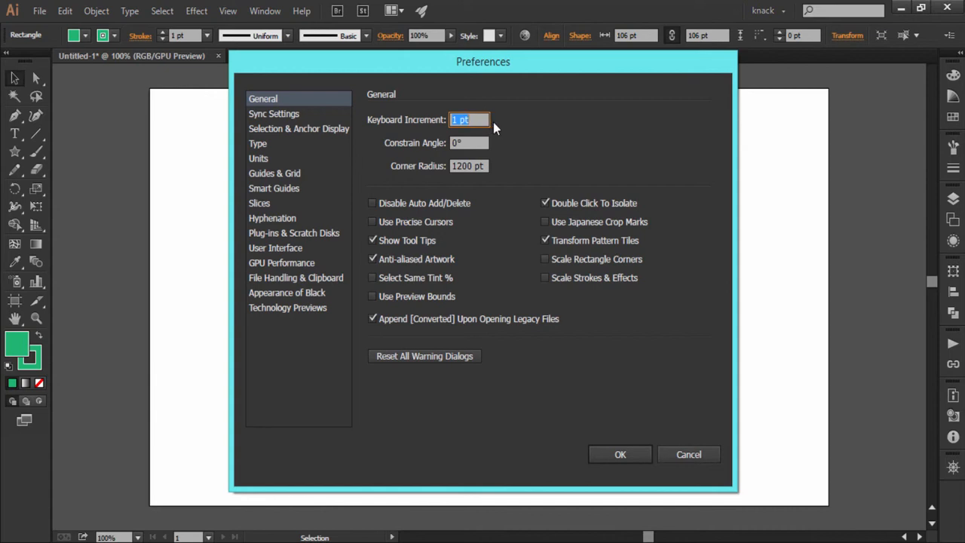
mouse_move(526, 149)
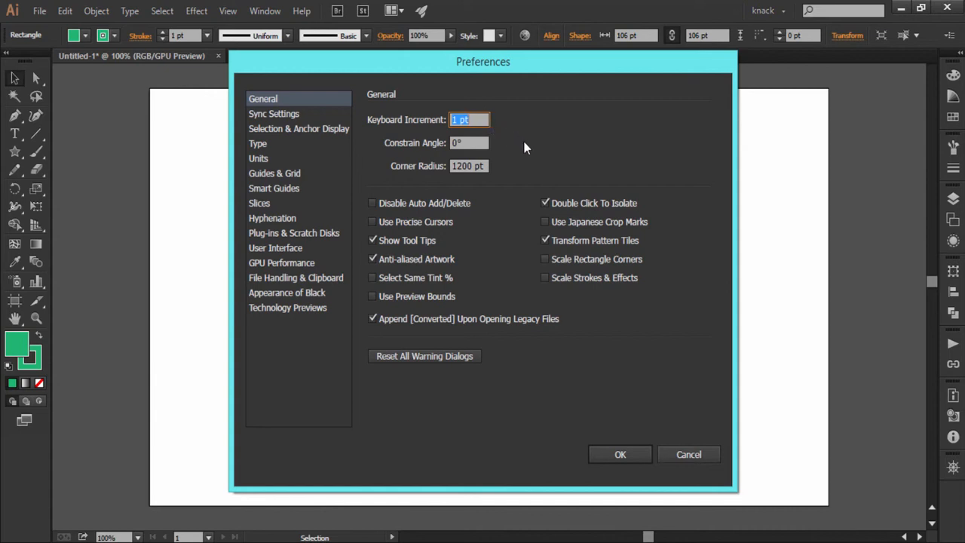
mouse_move(559, 363)
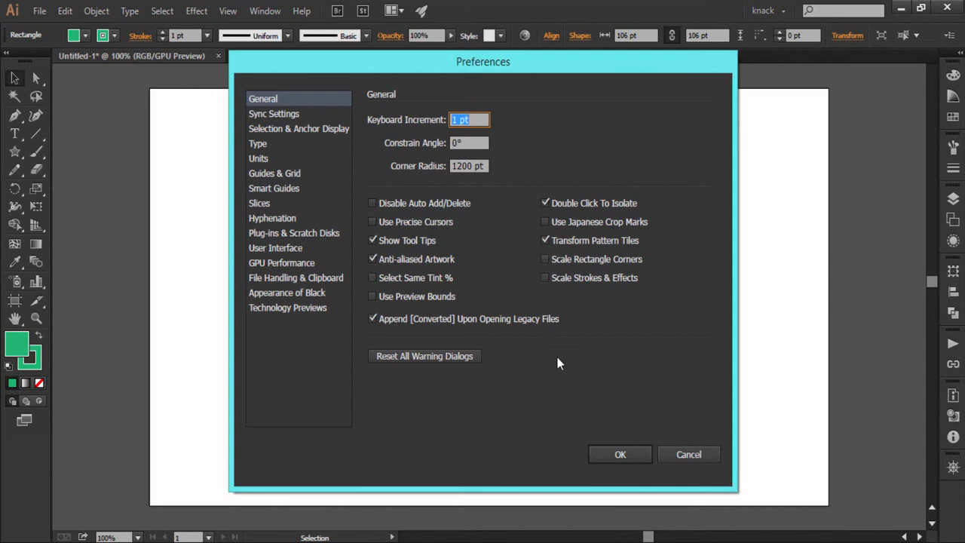
mouse_move(620, 454)
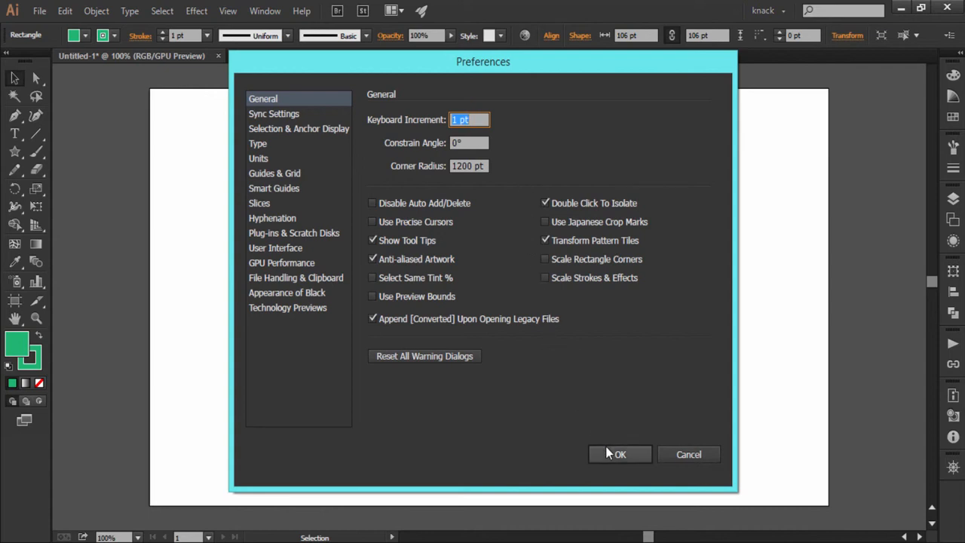
click(618, 454)
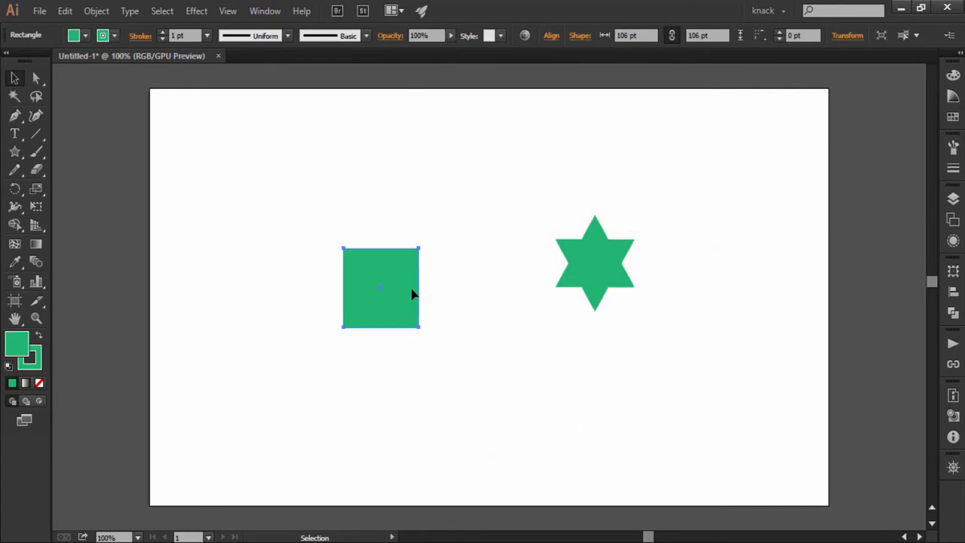